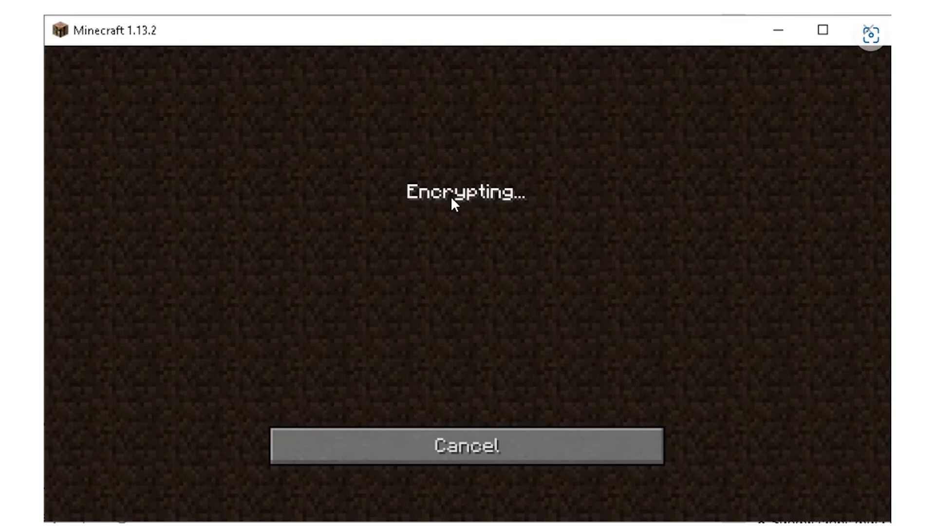
mouse_move(518, 224)
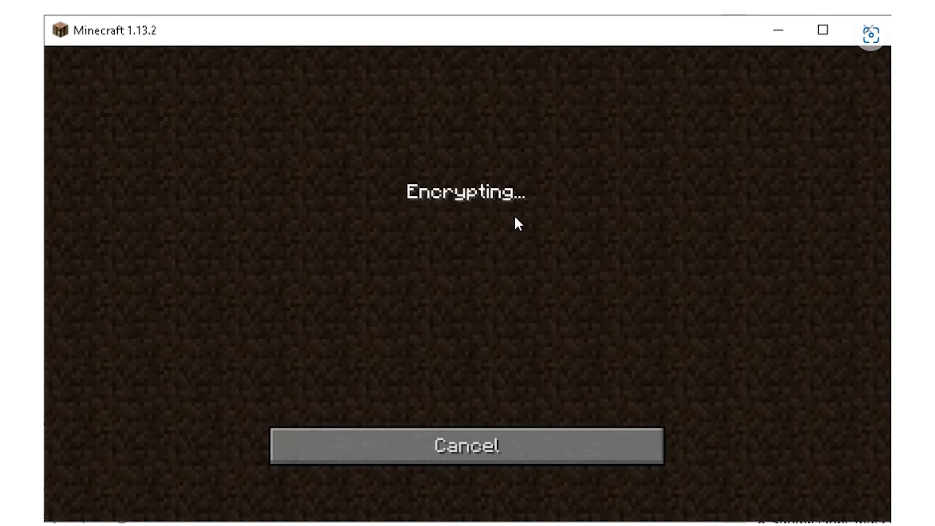
mouse_move(577, 216)
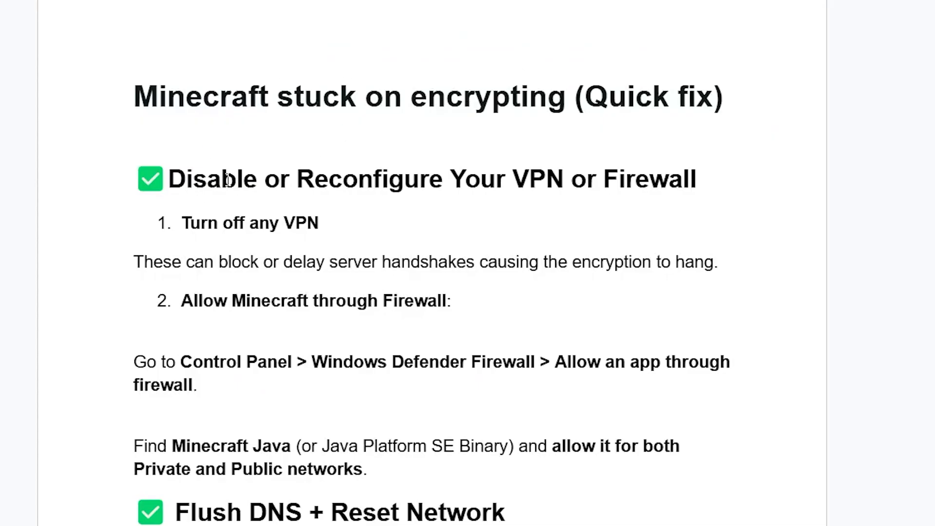
Scroll past the guide's DNS flush and network reset commands, then launch Windows Security via search.
scroll(down, 3)
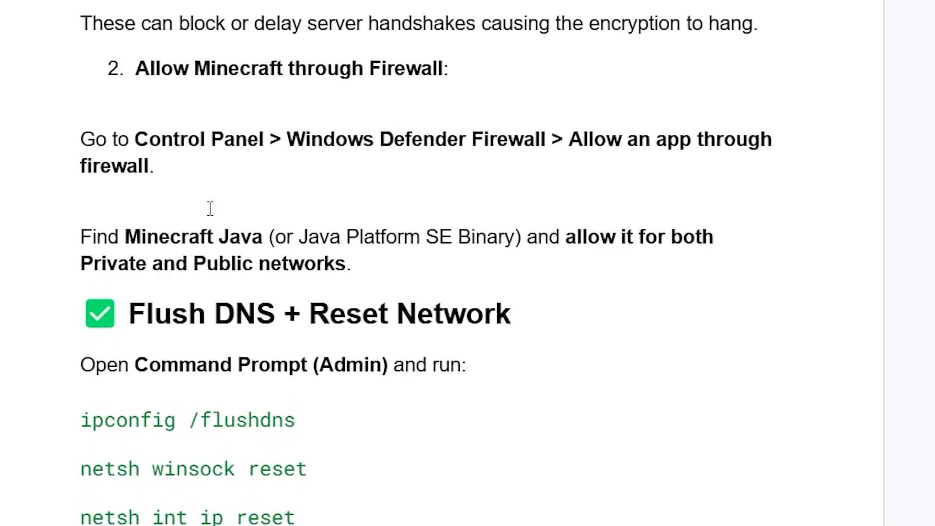
mouse_move(706, 151)
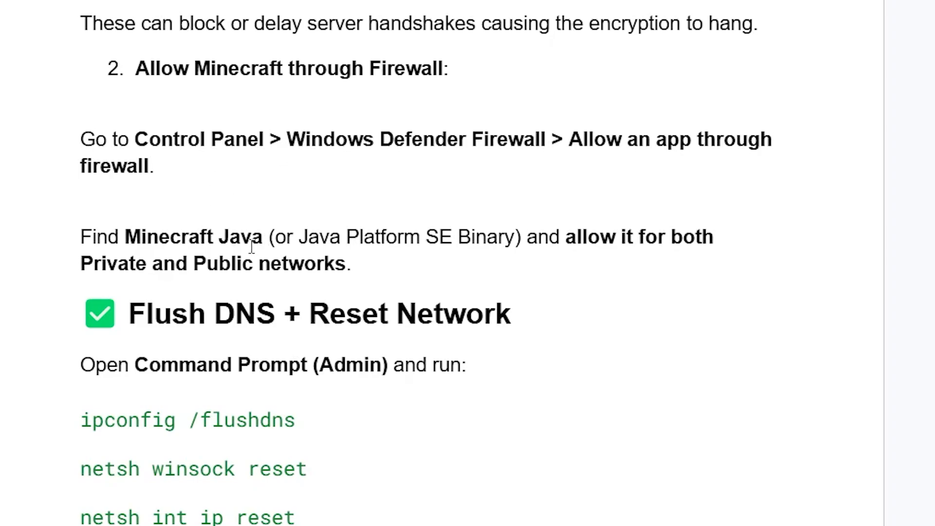
mouse_move(489, 239)
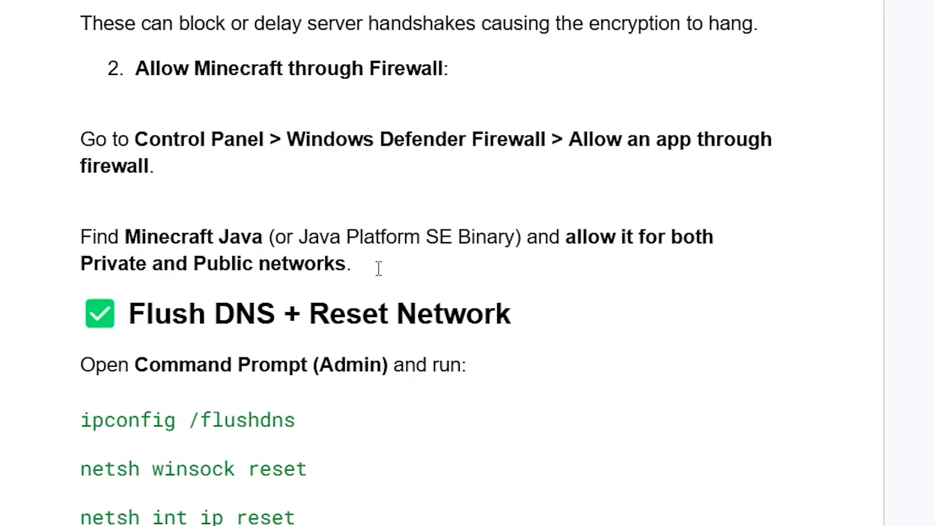
mouse_move(249, 473)
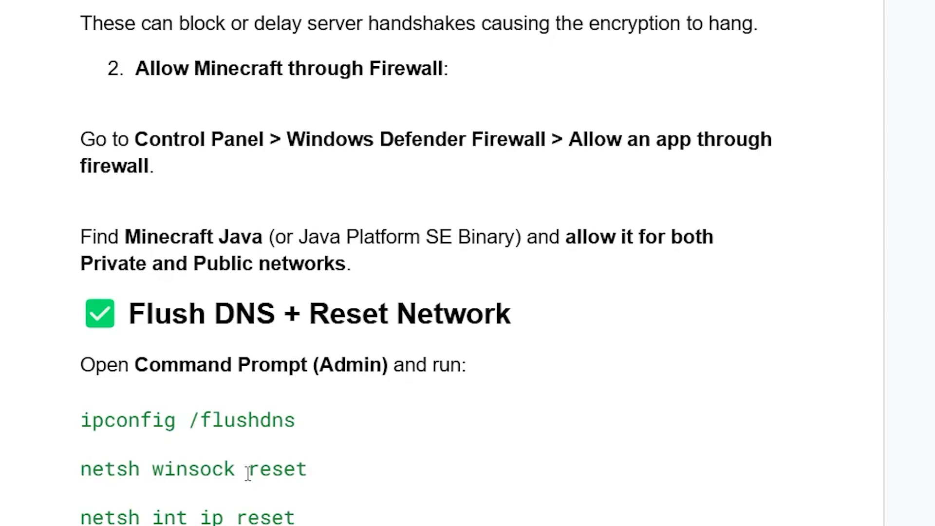
click(291, 511)
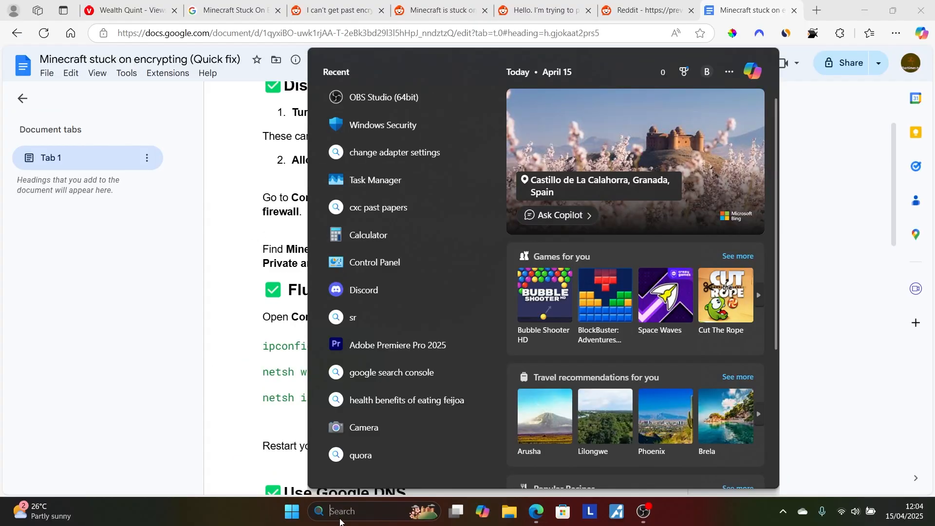
text(windows Security)
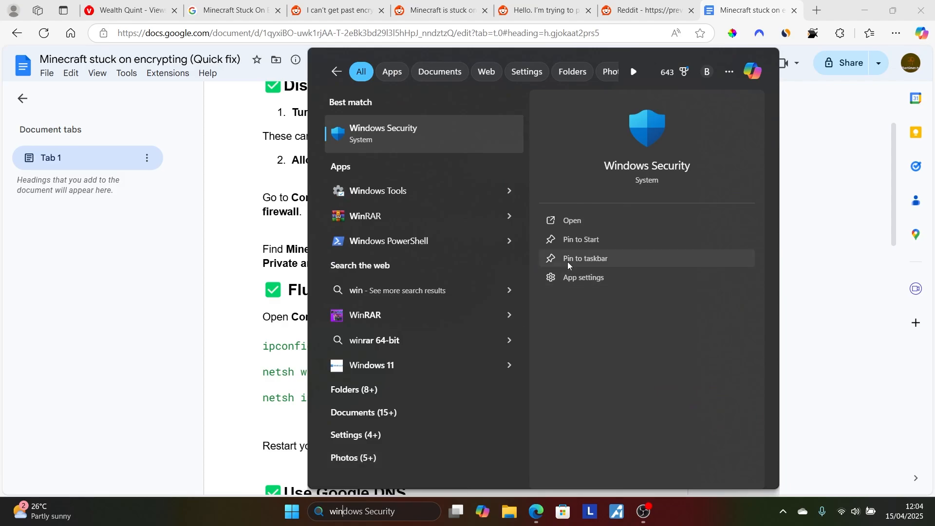
click(571, 221)
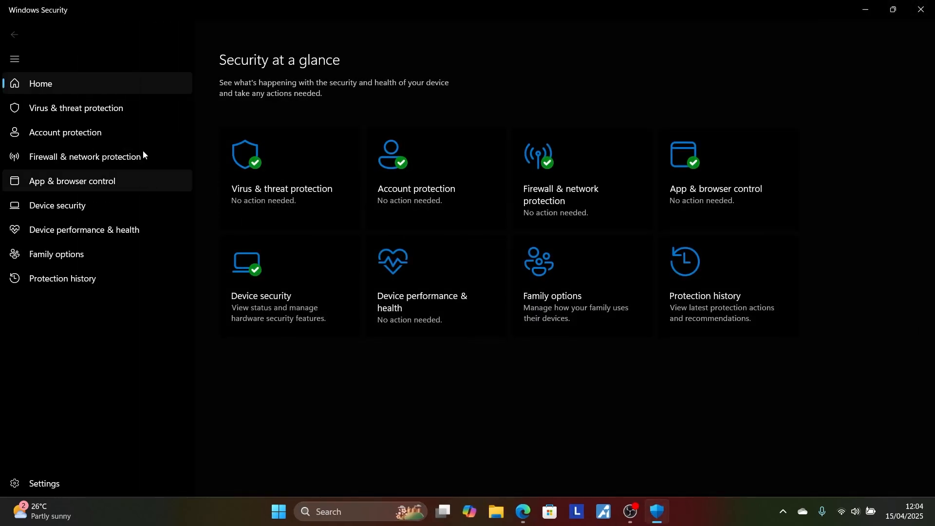
mouse_move(99, 160)
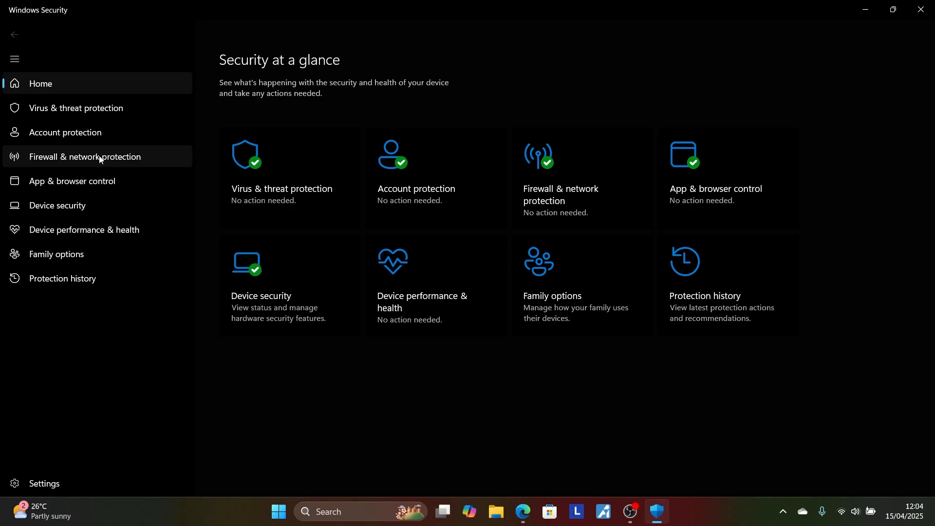
View Firewall & network protection and open 'Allow an app through firewall'.
click(85, 157)
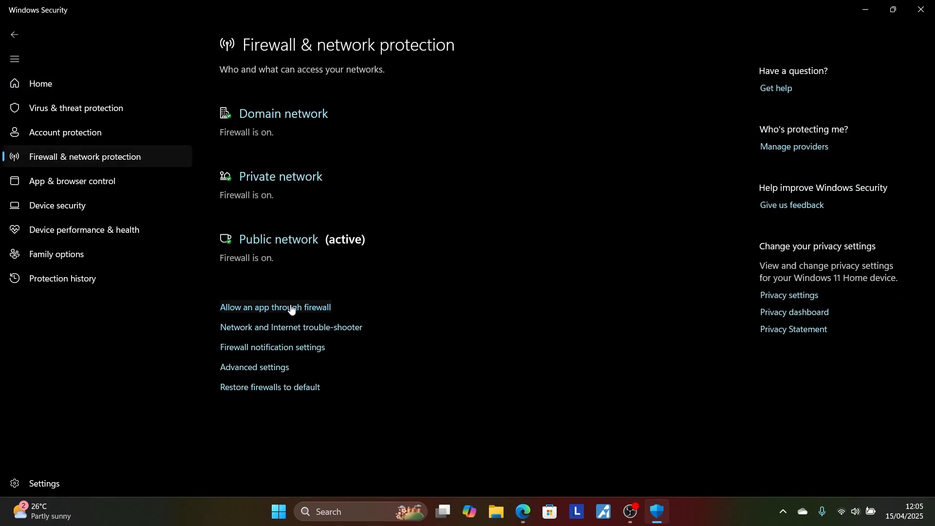
click(275, 307)
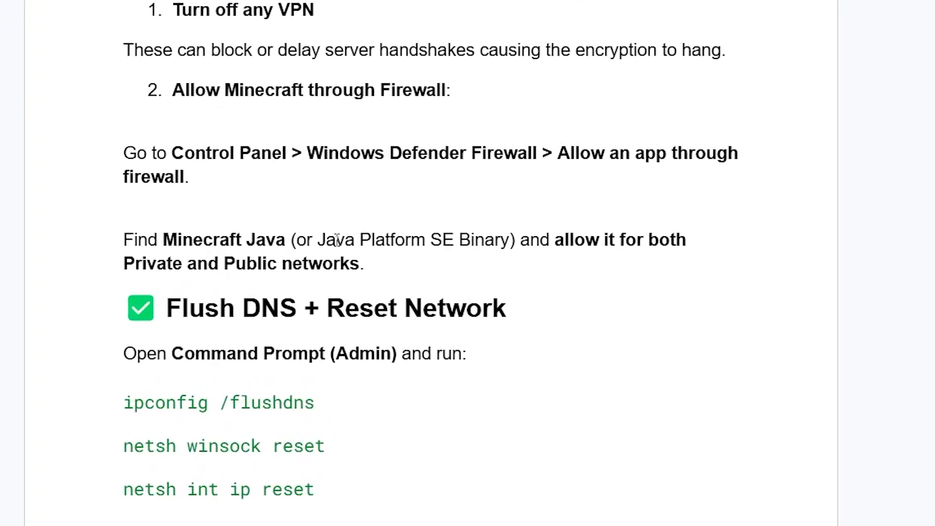
mouse_move(581, 232)
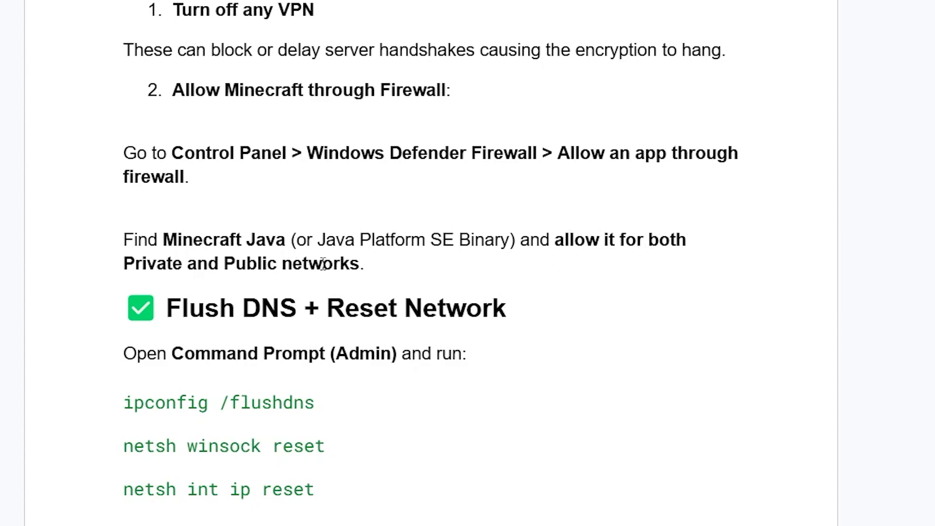
mouse_move(323, 265)
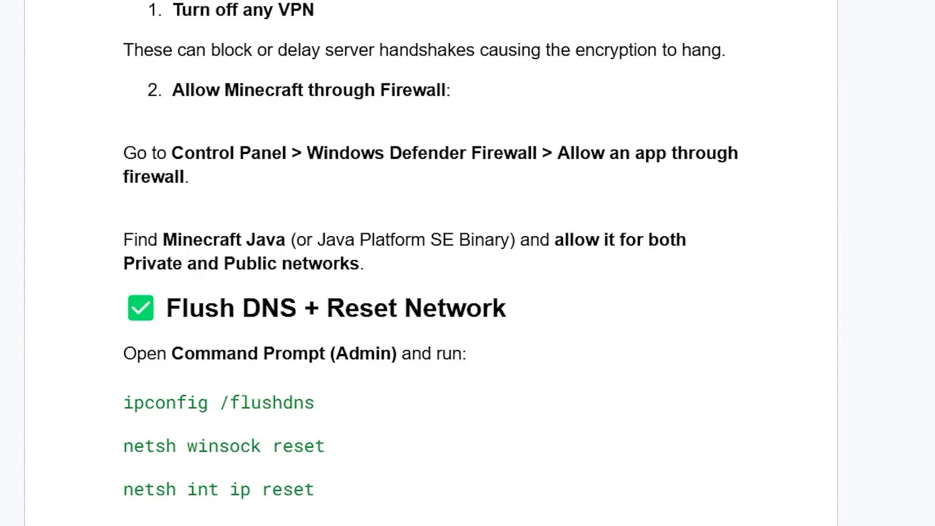
scroll(up, 3)
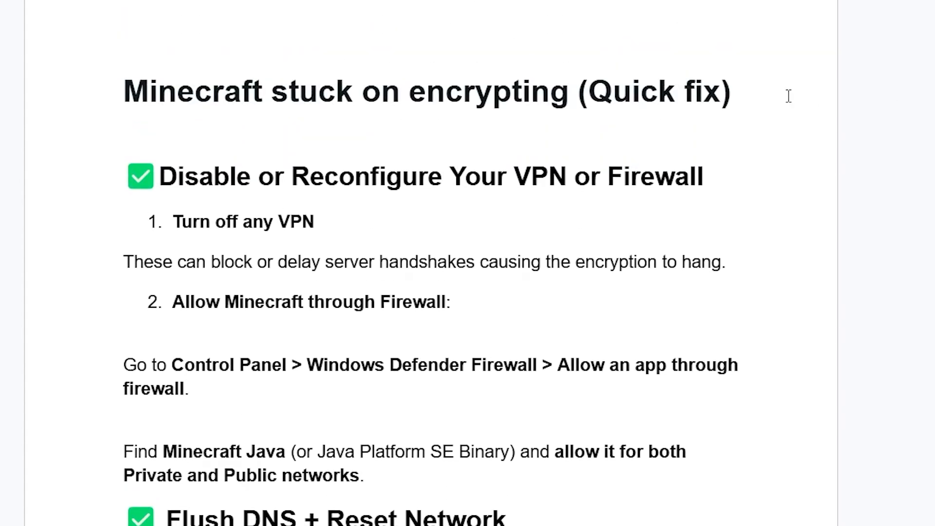
scroll(down, 3)
text(c)
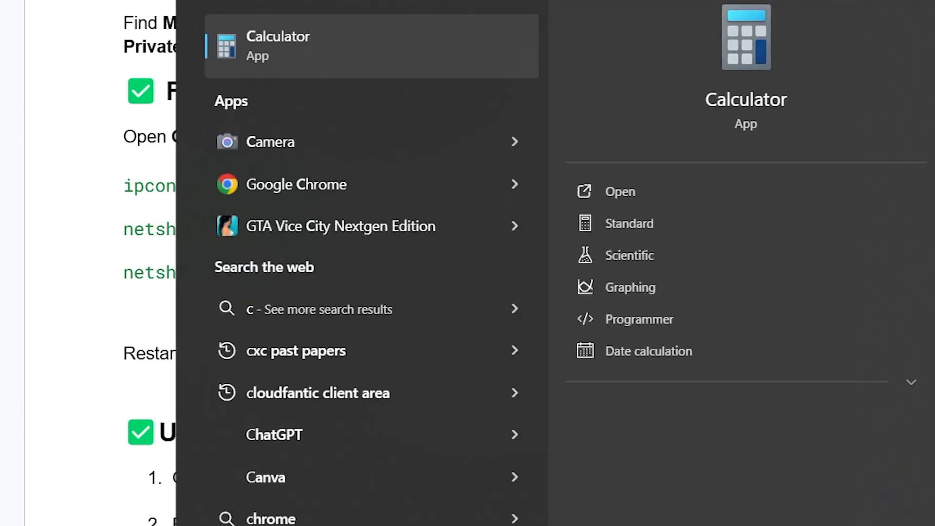
text(md)
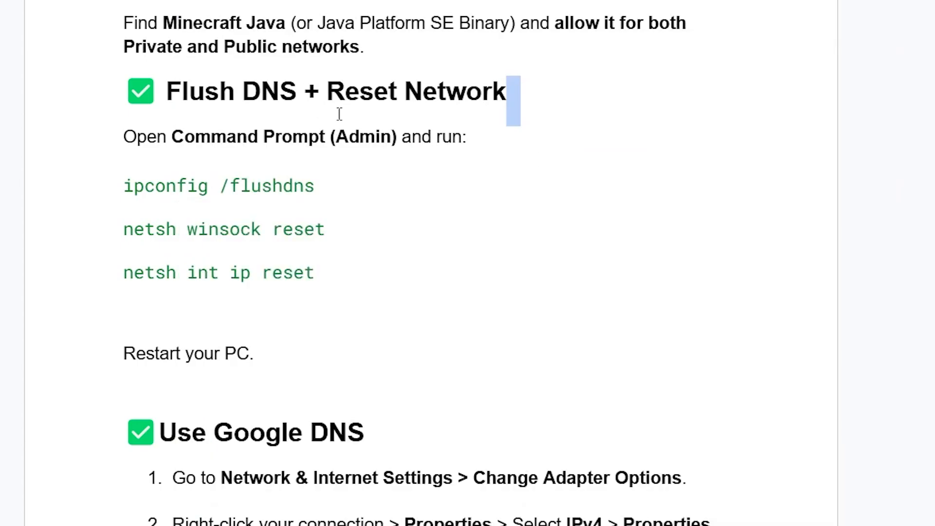
mouse_move(107, 183)
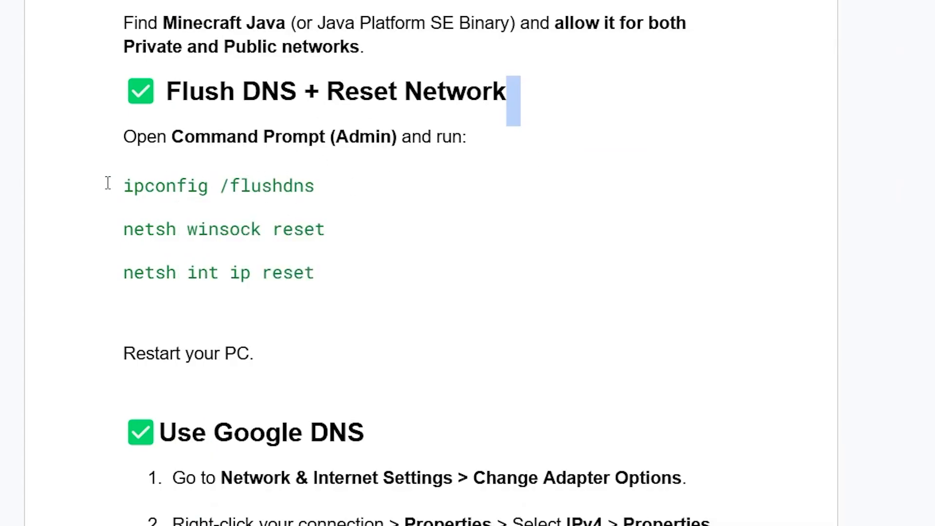
mouse_move(212, 149)
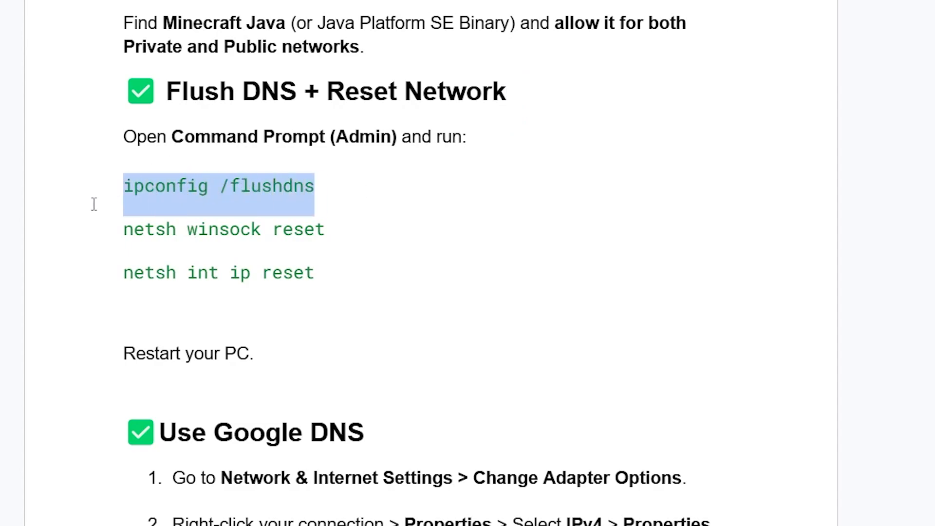
Deselect the flushdns command and scroll to the guide's Use Google DNS section.
click(218, 186)
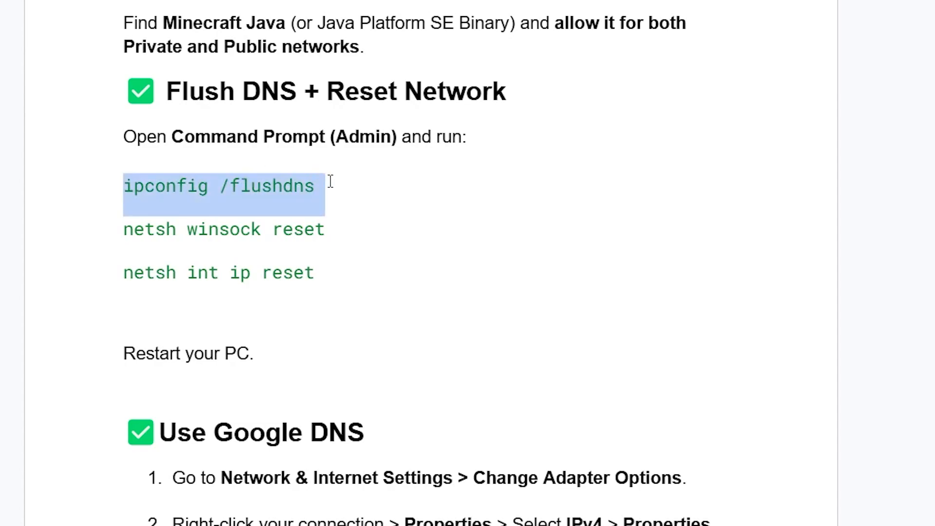
click(201, 240)
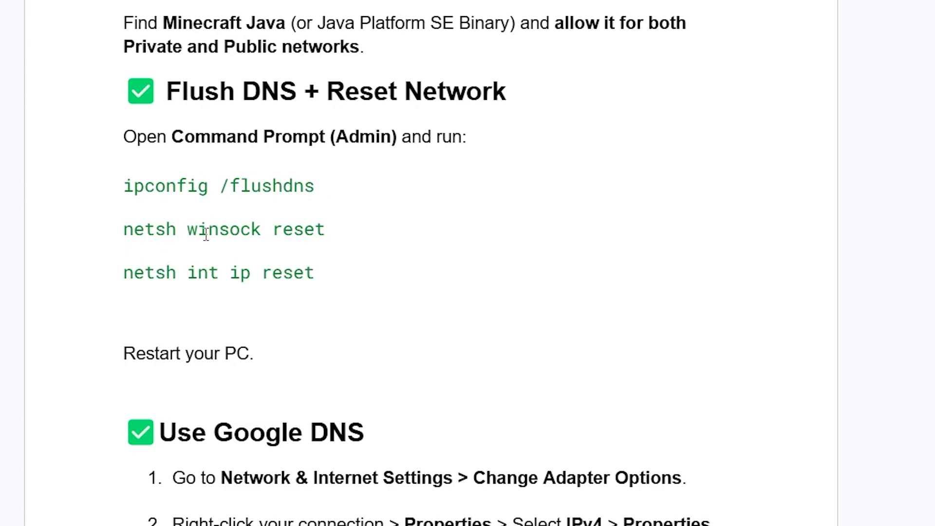
mouse_move(325, 218)
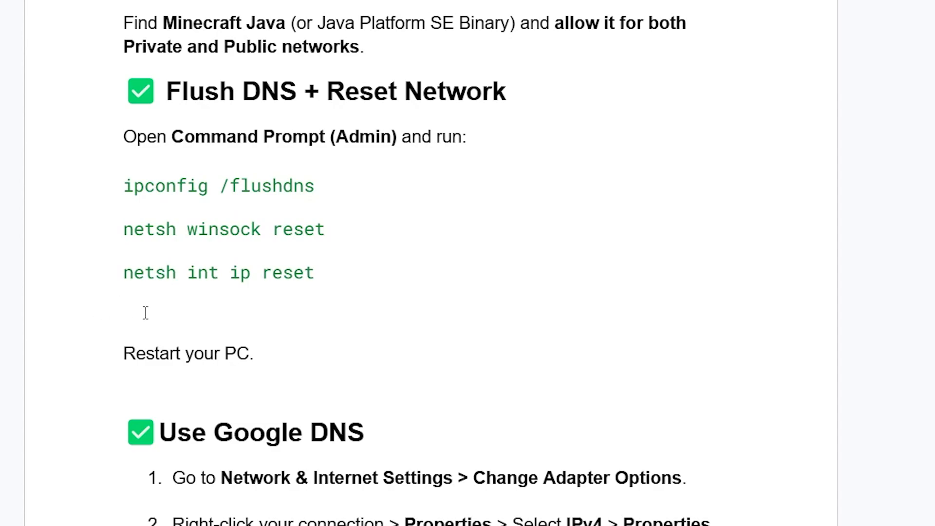
mouse_move(353, 268)
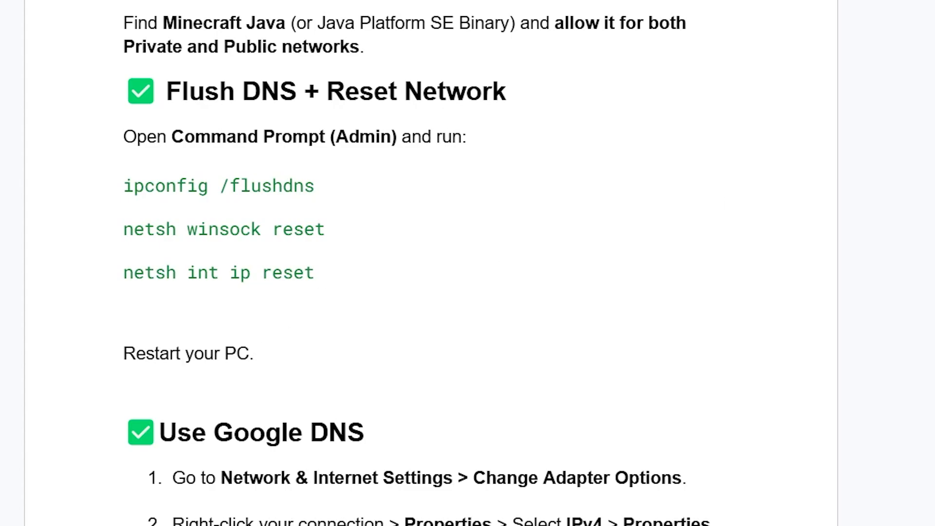
scroll(down, 3)
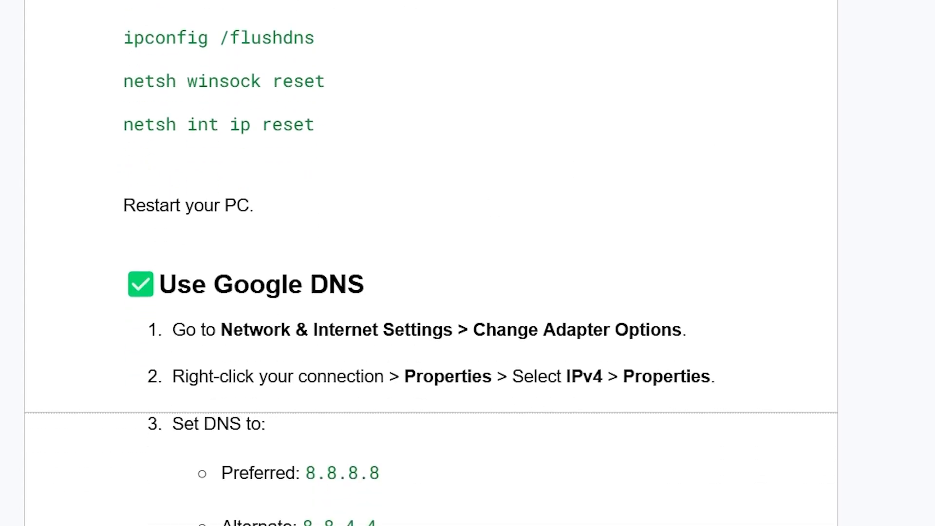
scroll(down, 3)
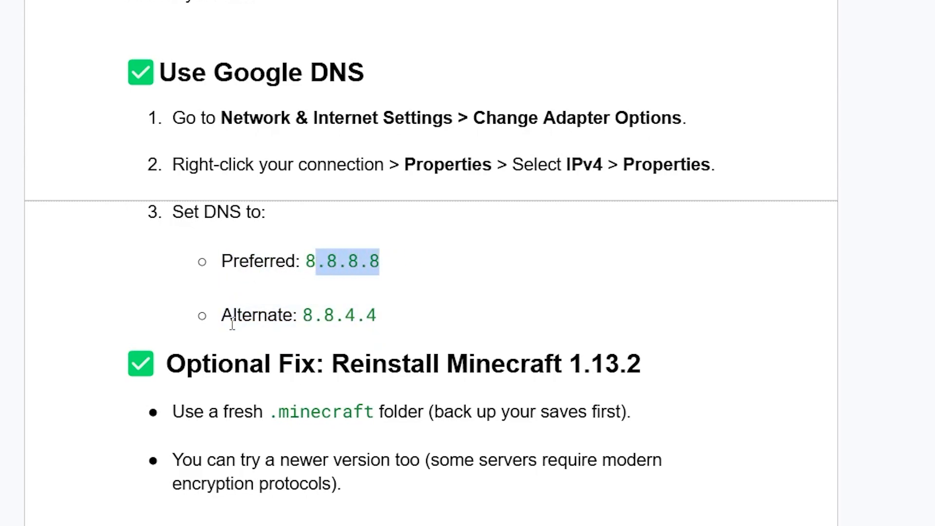
mouse_move(423, 311)
text(ncpa.cpl)
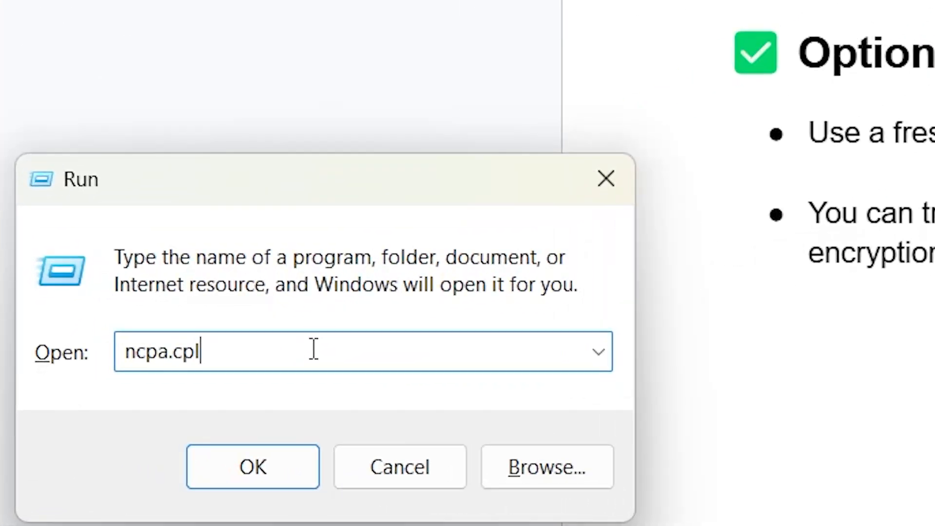
mouse_move(298, 410)
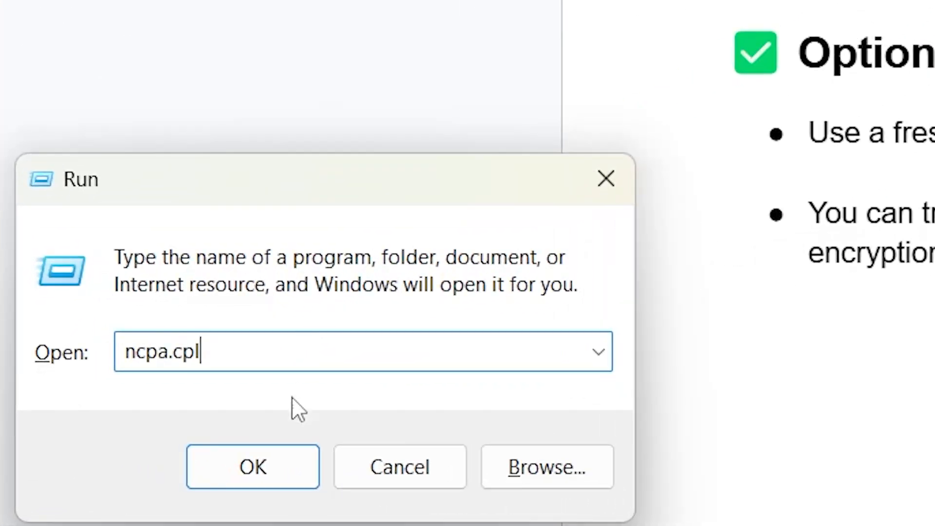
Run ncpa.cpl to open Network Connections.
click(252, 466)
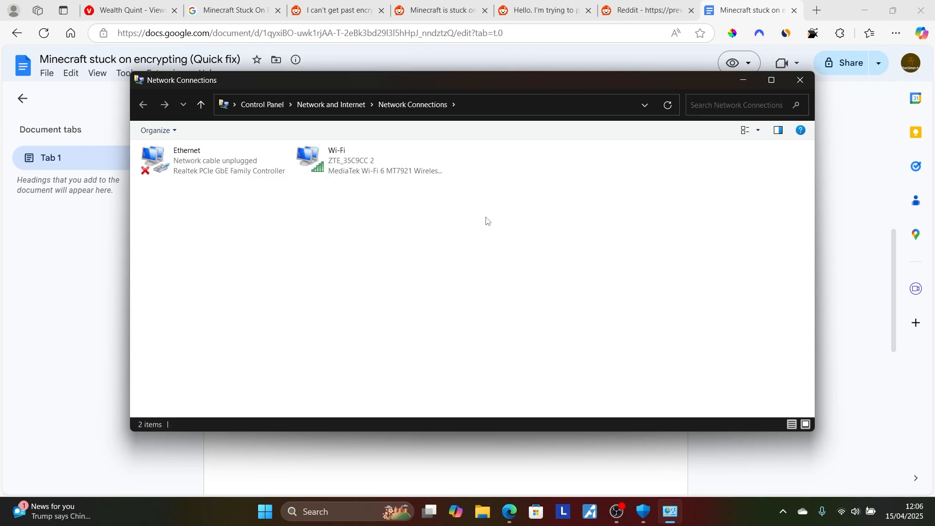
Open the Wi-Fi adapter's properties and select Internet Protocol Version 4 (TCP/IPv4).
click(369, 160)
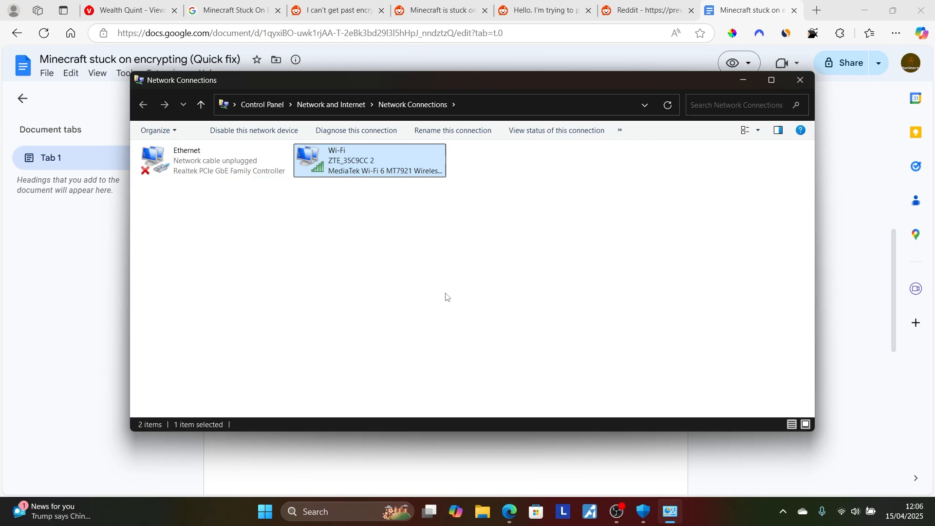
double_click(370, 160)
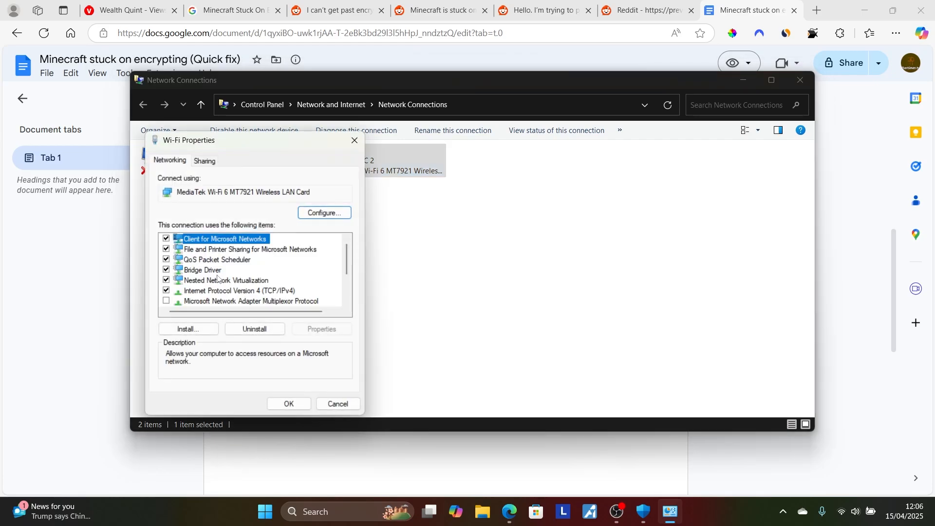
click(239, 290)
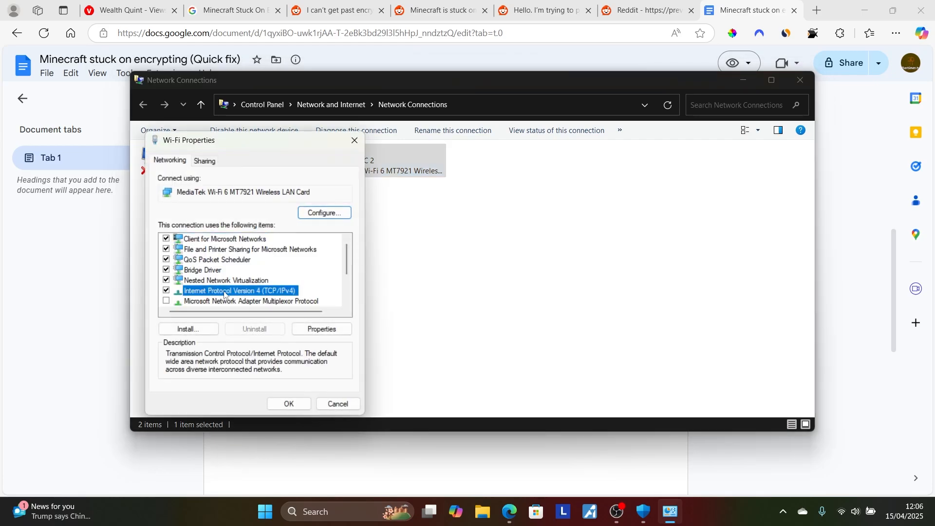
Set manual IPv4 DNS servers, entering Preferred 8.8.8.8 and starting Alternate 8.8.4.4.
click(321, 329)
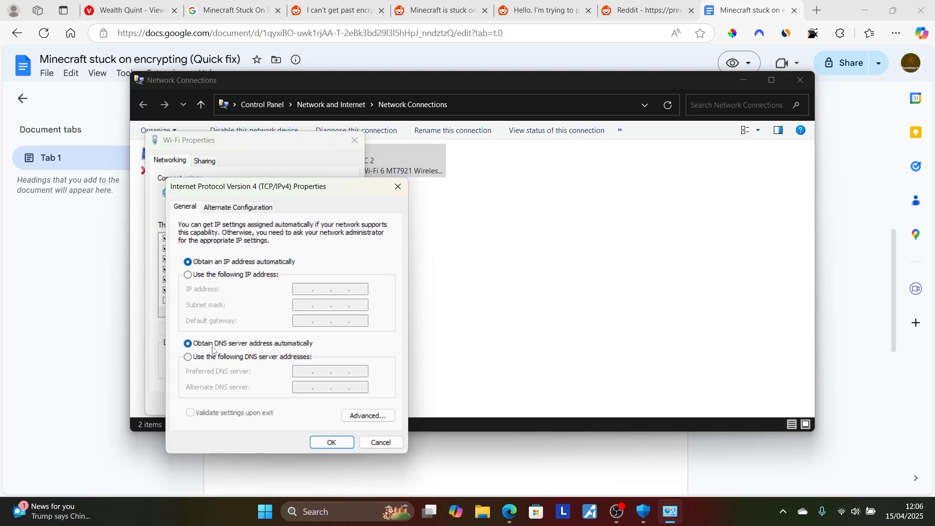
click(187, 356)
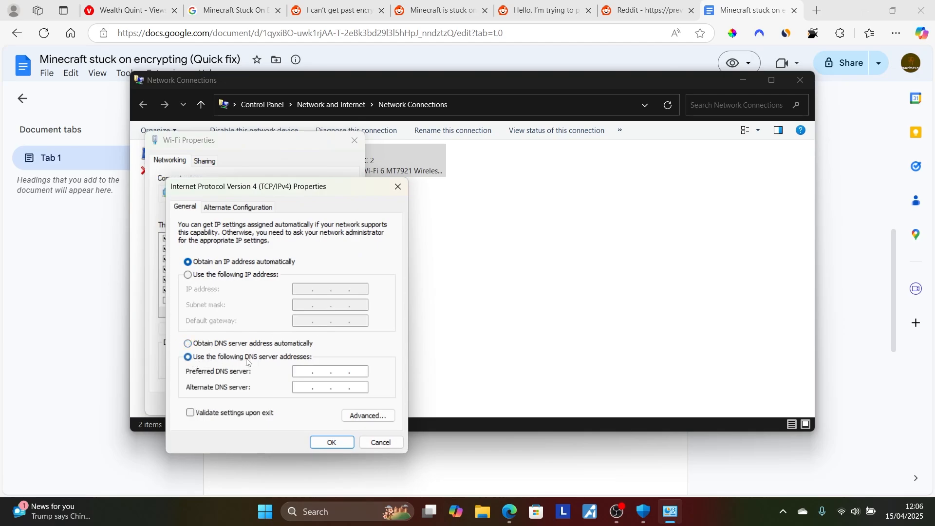
text(8)
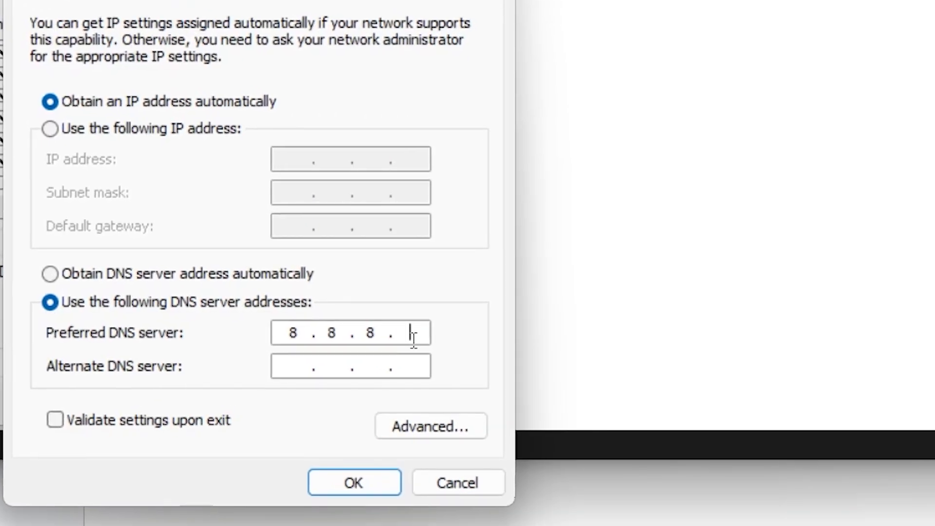
text(8)
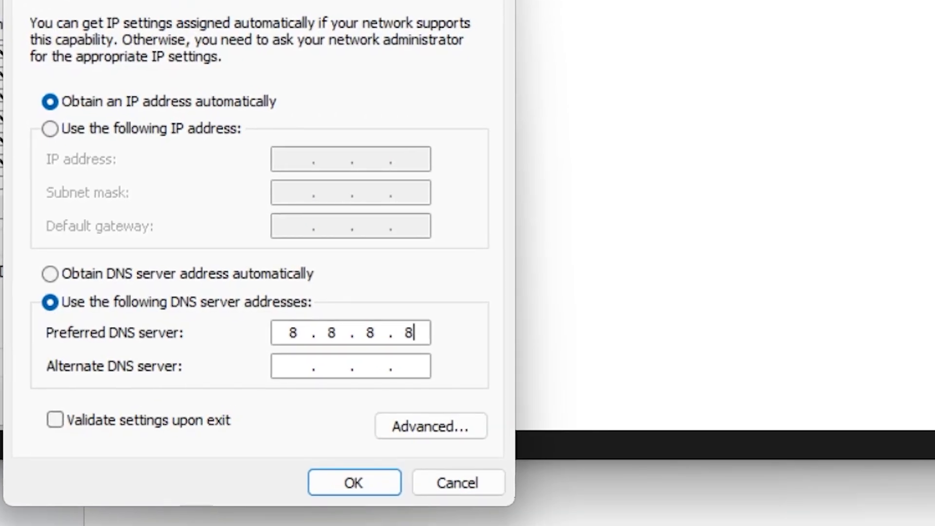
text(8 . . .)
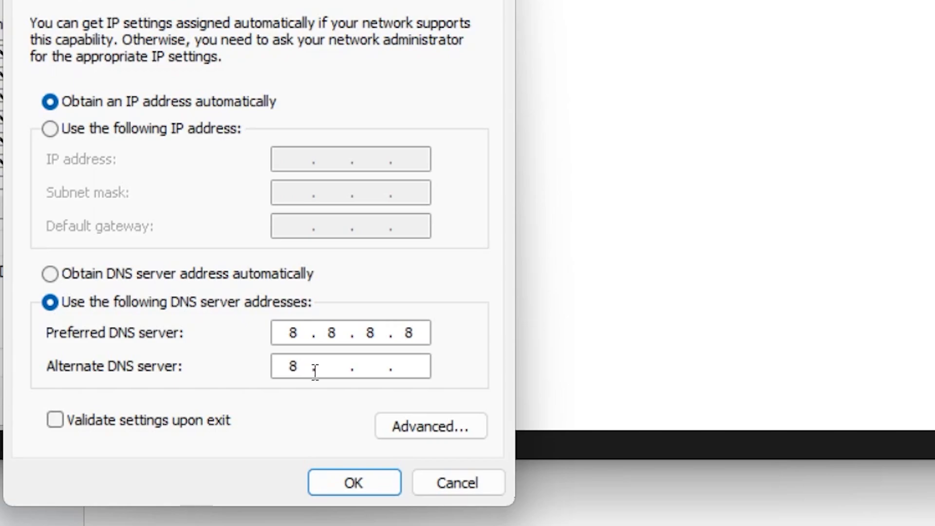
text(8.)
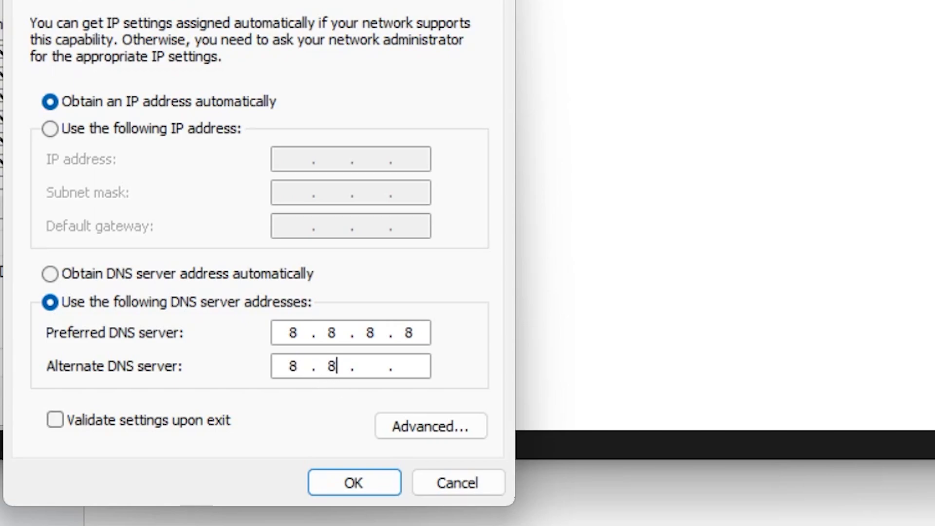
text(4)
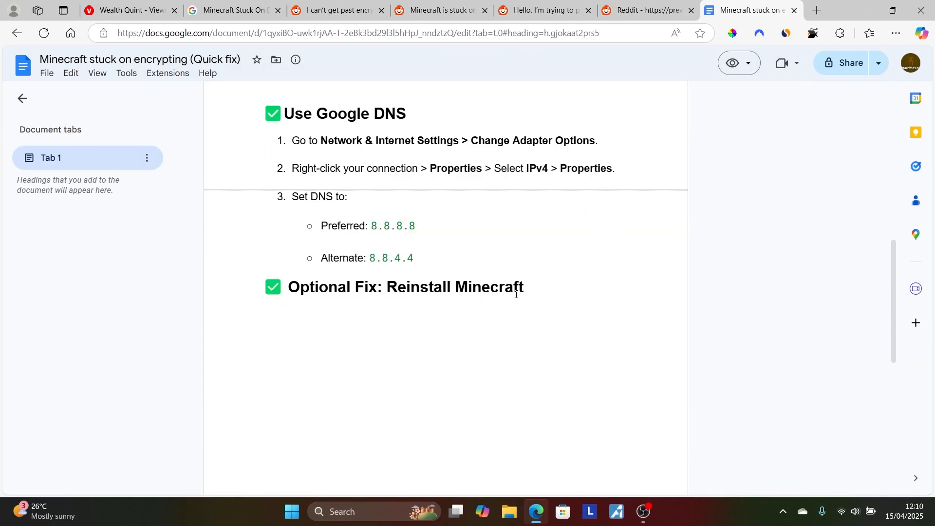
click(640, 10)
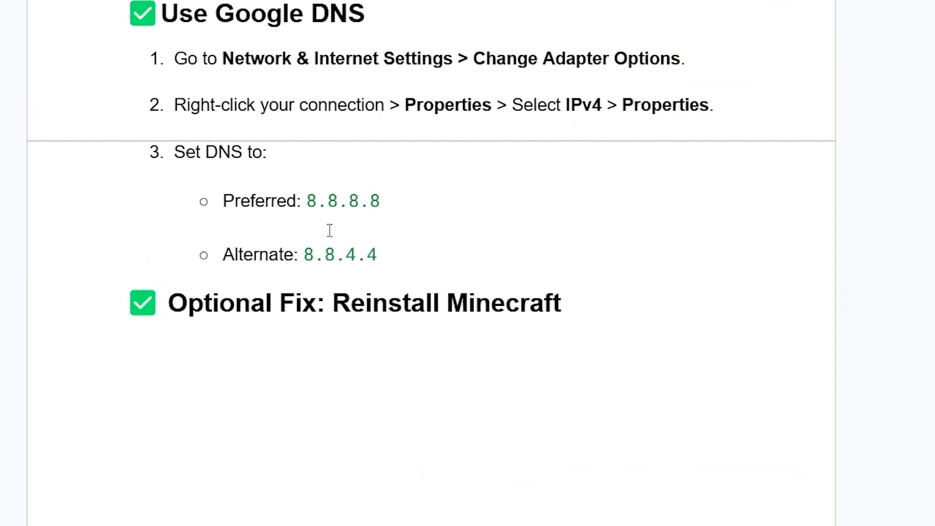
mouse_move(583, 292)
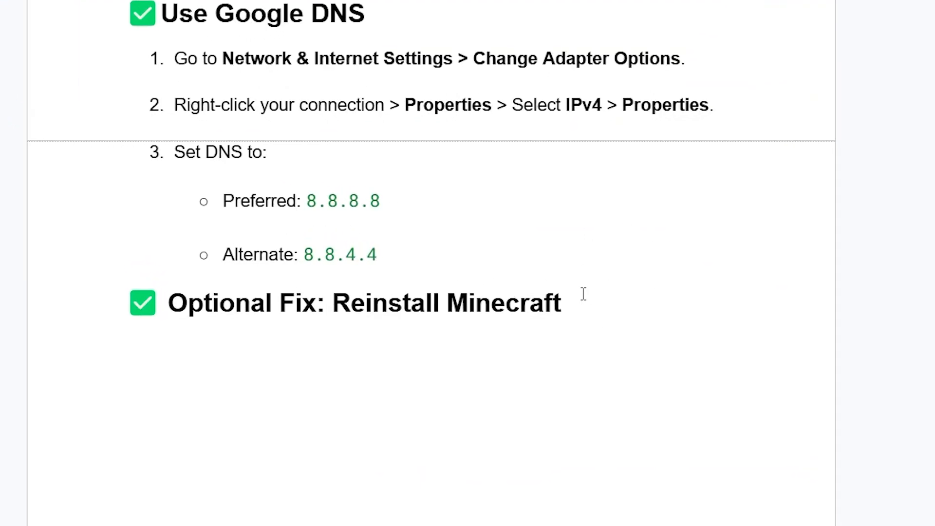
scroll(down, 3)
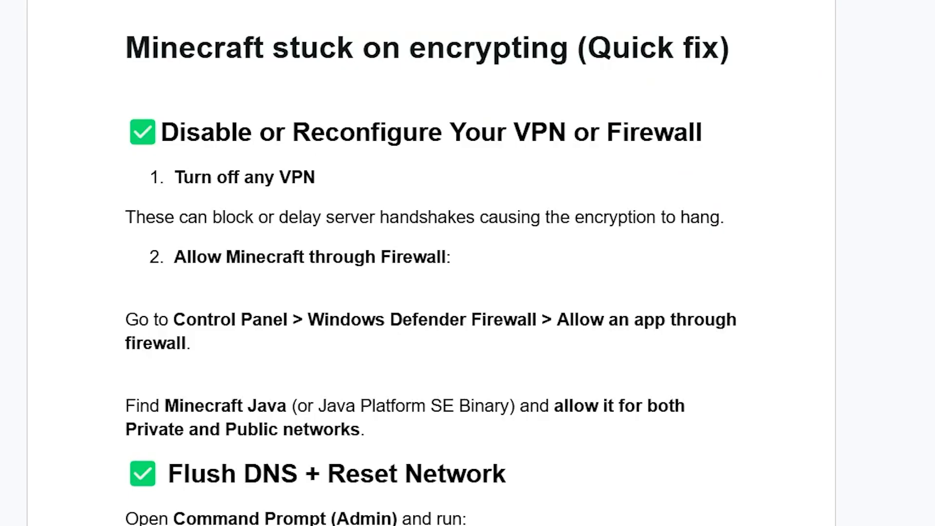
scroll(down, 3)
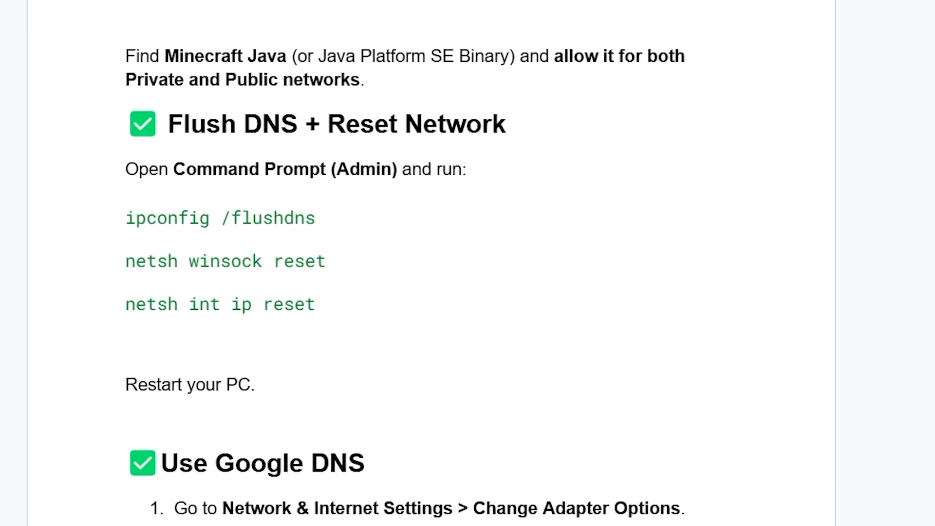